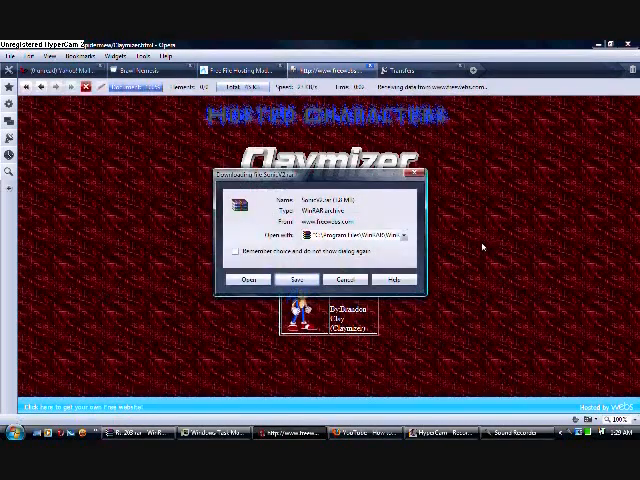
Step: Save the SonicV2.rar archive from Opera's download dialog
left_click(298, 279)
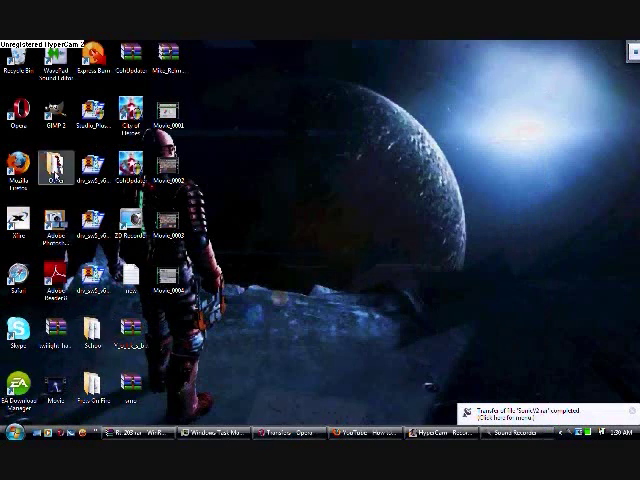
mouse_move(53, 163)
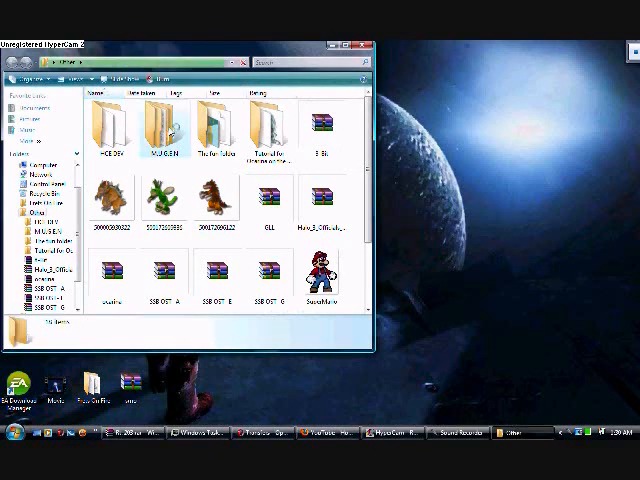
Step: Open MUGEN > Rarfiles and select the SonicV2 archive
double_click(160, 125)
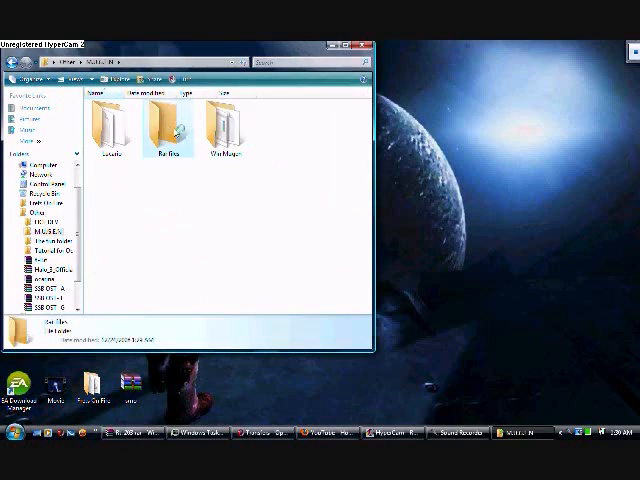
double_click(167, 128)
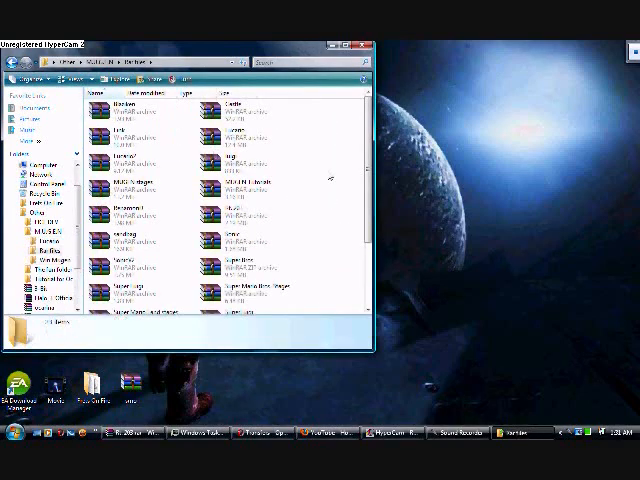
scroll("down", 3)
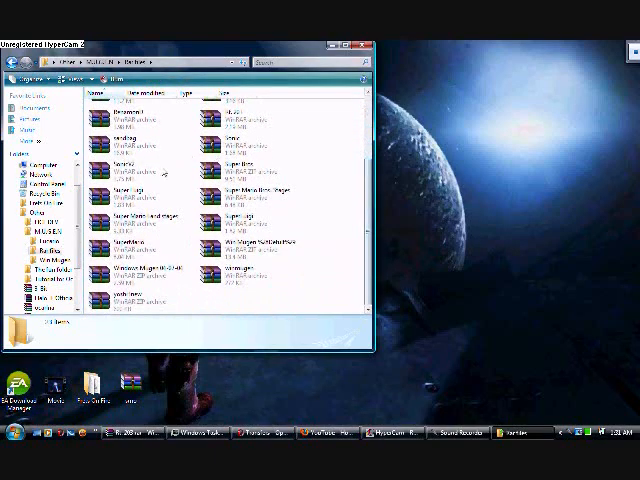
left_click(135, 172)
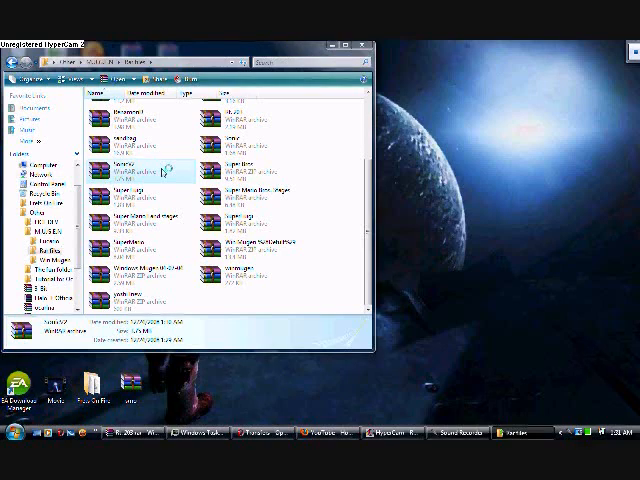
Step: Open SonicV2.rar in WinRAR, close the license reminder, and select Win Mugen
double_click(125, 170)
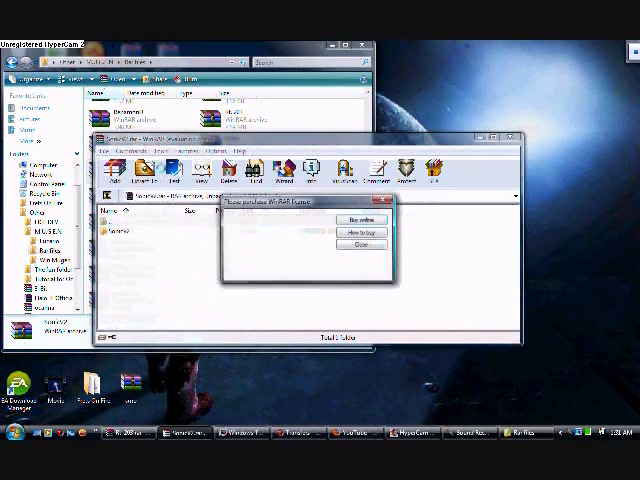
left_click(357, 243)
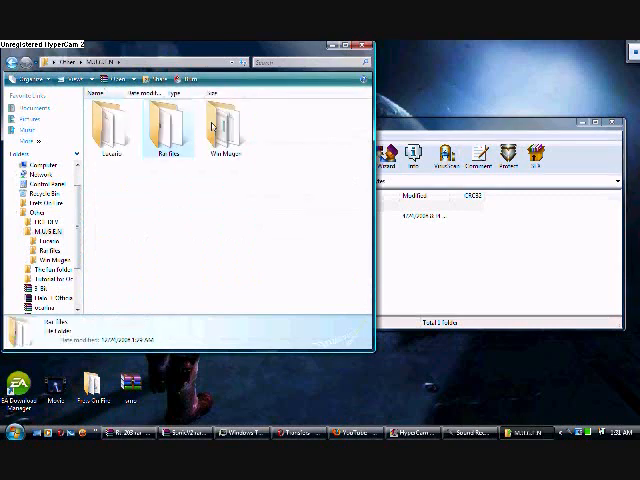
left_click(222, 125)
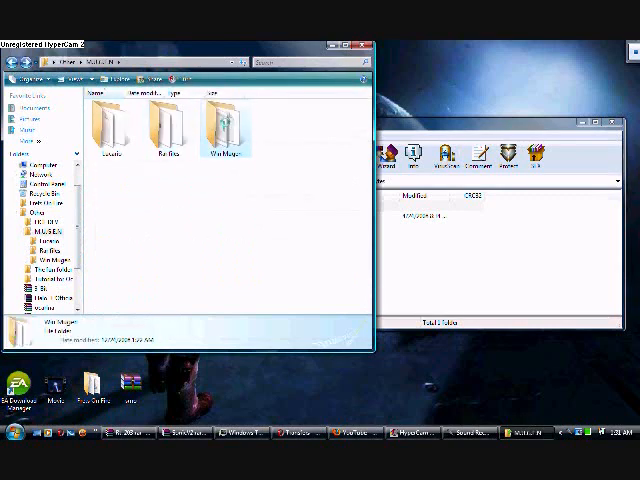
Step: Move the SonicV2 folder into Win Mugen's chars folder, confirming the merge
double_click(226, 130)
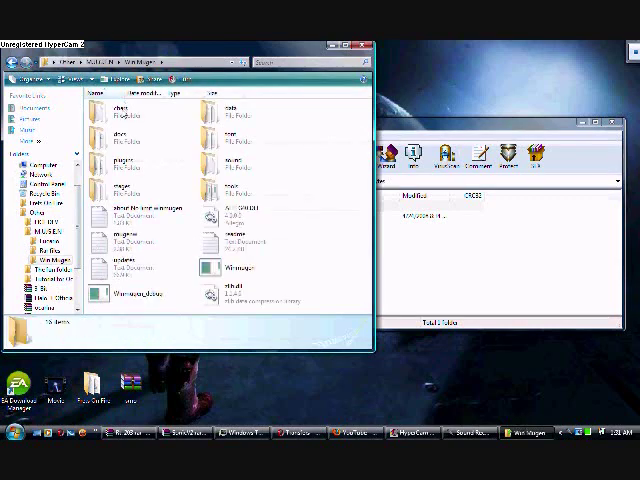
left_click(130, 110)
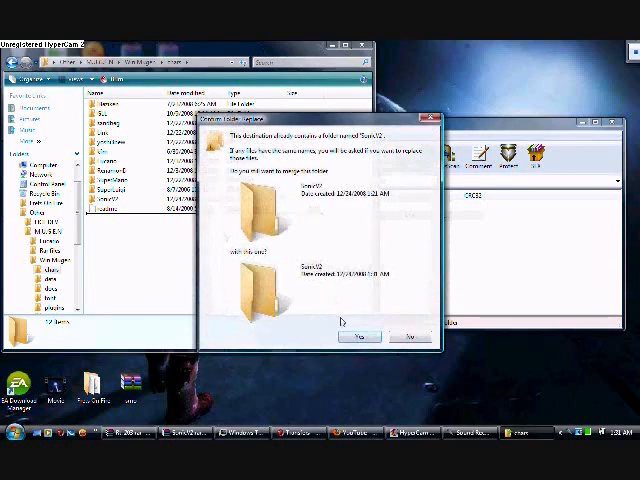
left_click(358, 335)
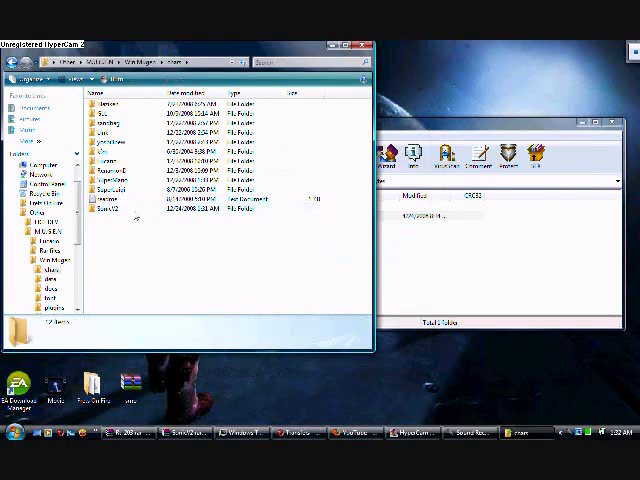
Step: Go back to Win Mugen, enter the data folder, and open select.def
left_click(120, 199)
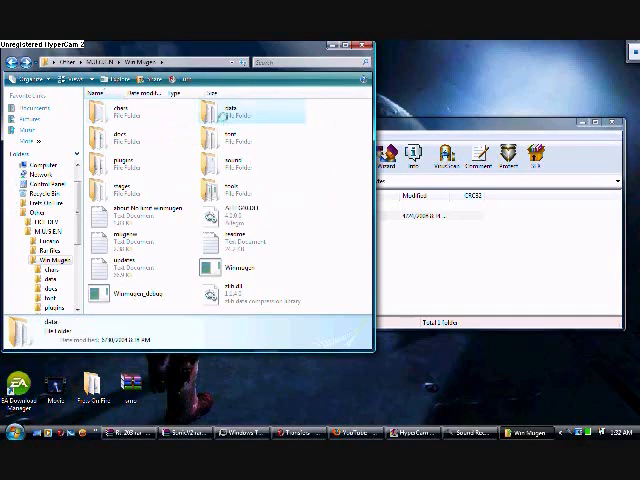
double_click(240, 115)
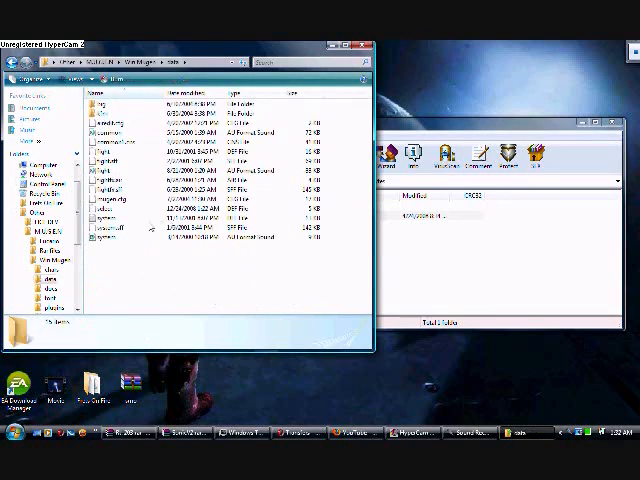
left_click(100, 217)
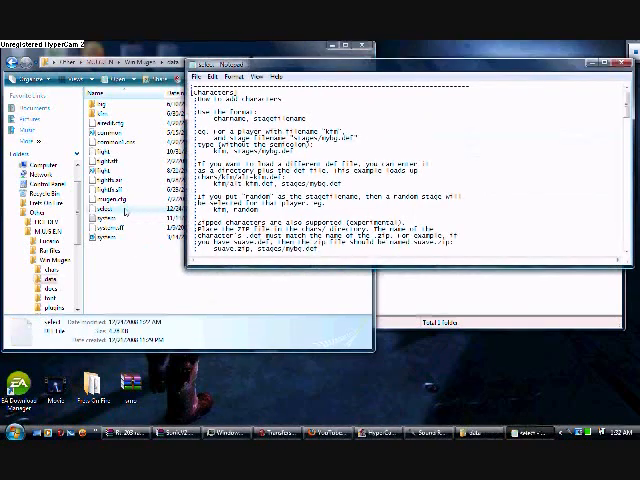
Step: Scroll down select.def toward the [Characters] section
scroll("down", 3)
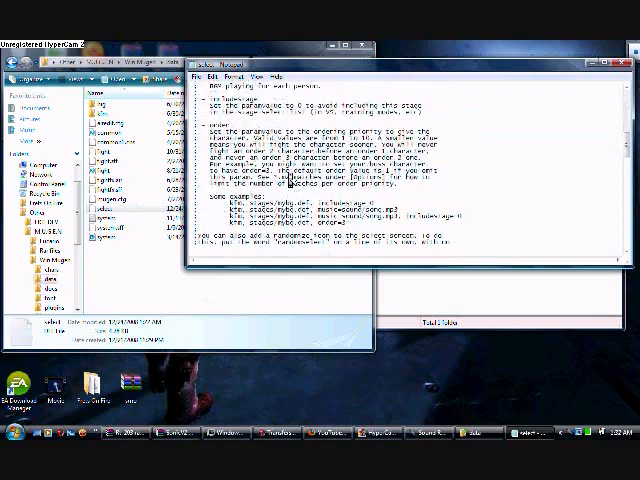
scroll("down", 3)
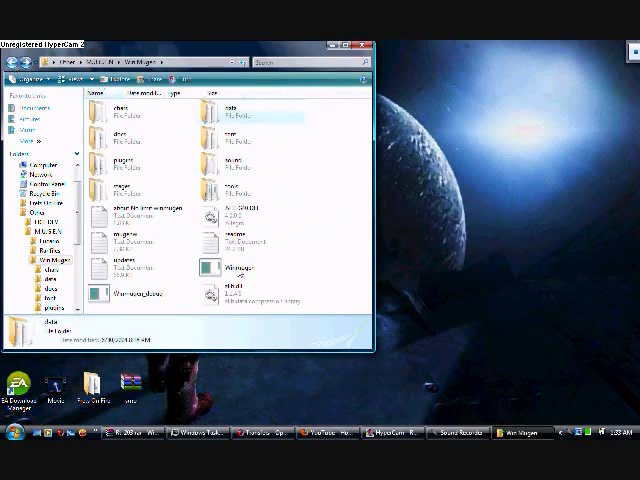
Step: Select the Winmugen application in the Win Mugen folder
left_click(240, 268)
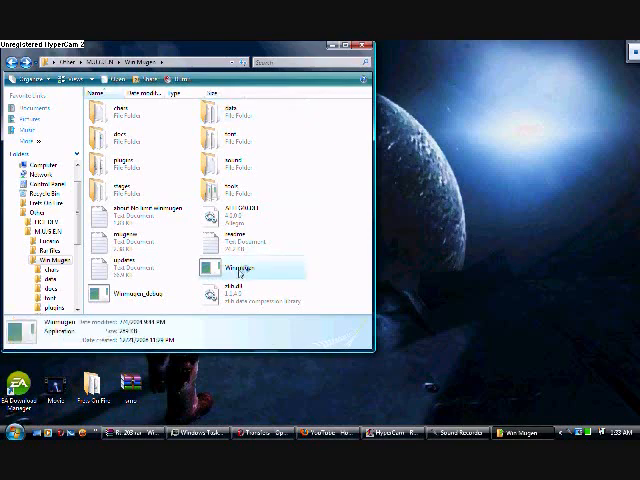